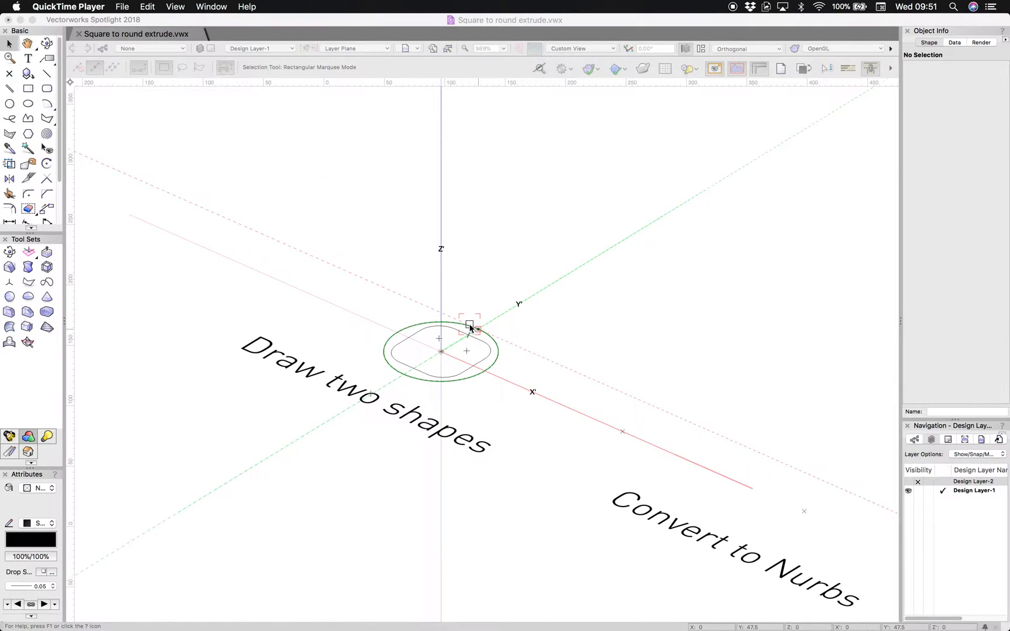
Start a Multiple Extrude of the rounded square and circle at height 105 and preview the twisted form
click(467, 329)
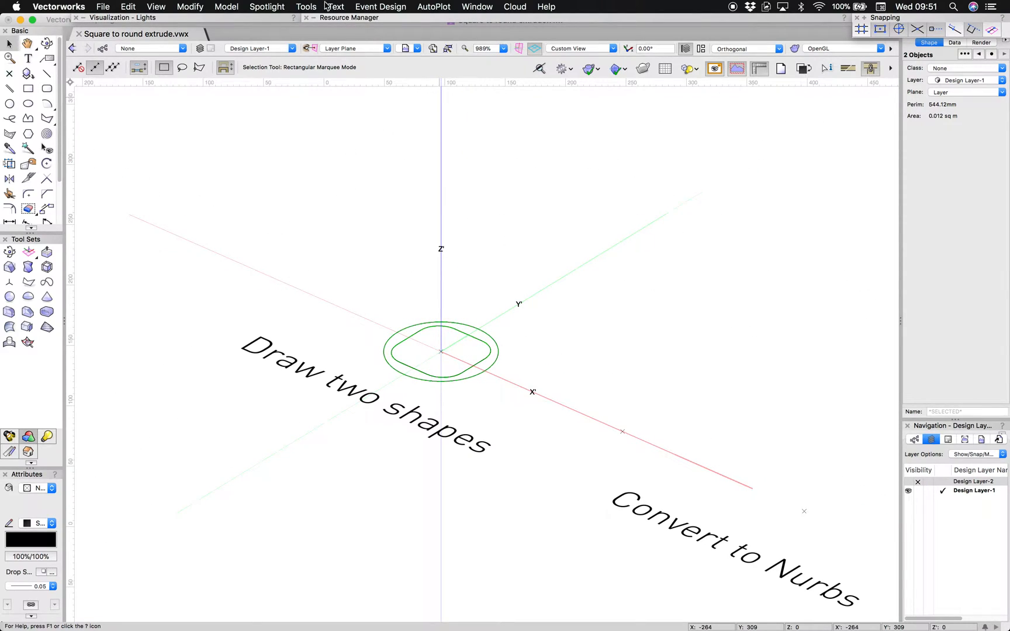
click(226, 7)
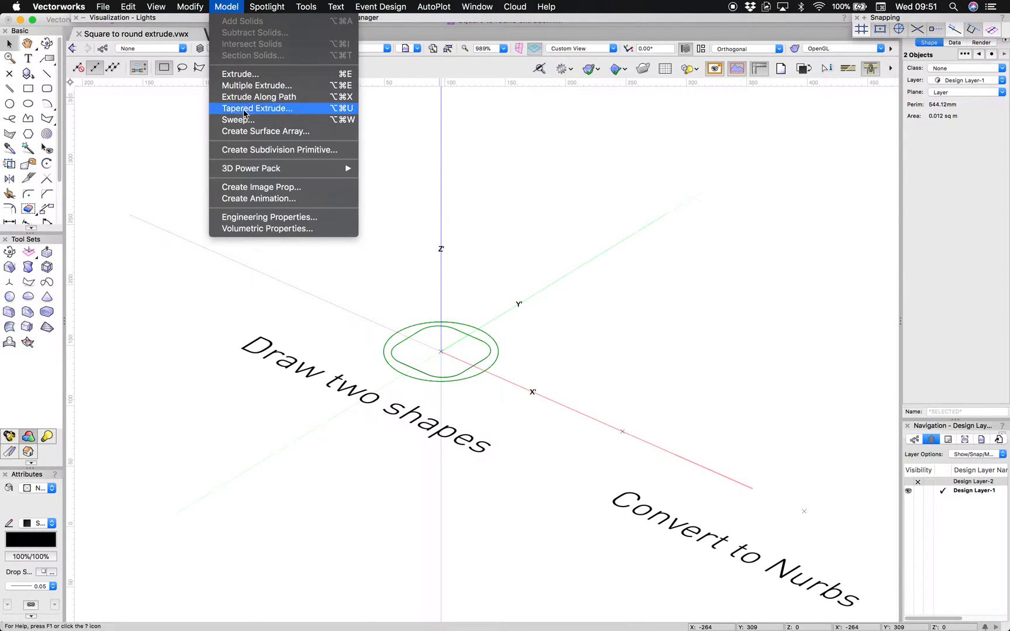
click(256, 109)
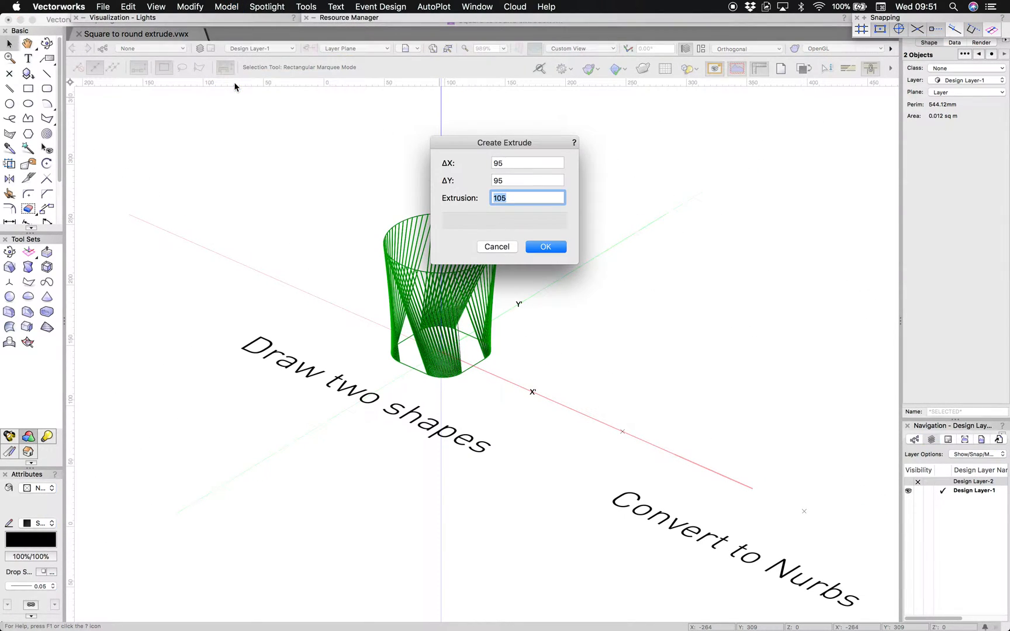
drag(504, 143, 622, 140)
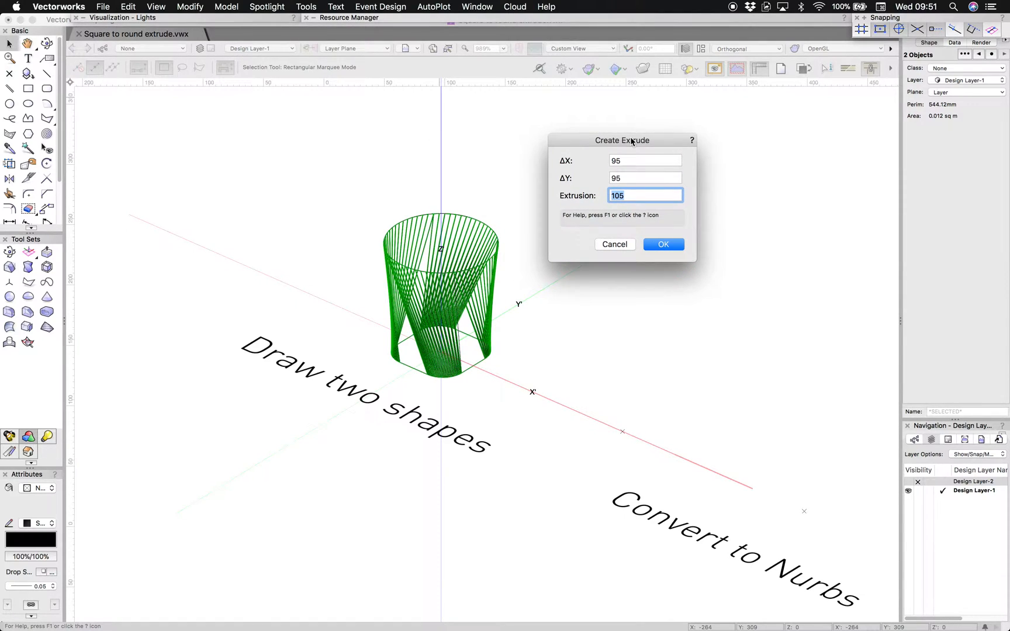
mouse_move(588, 270)
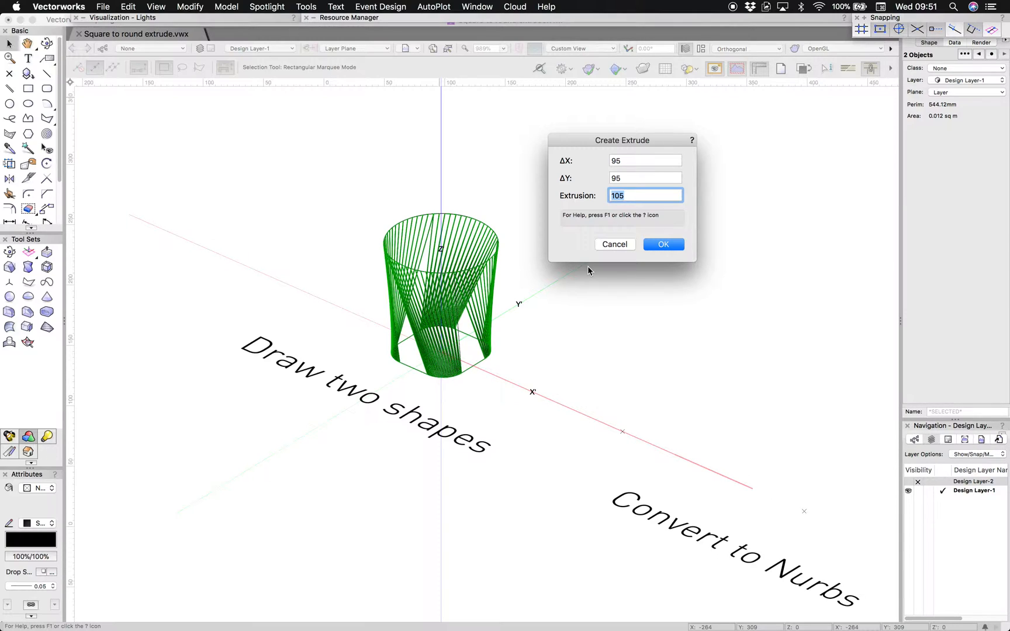
Cancel the twisted extrusion, leaving only the flat rounded square and circle
click(663, 244)
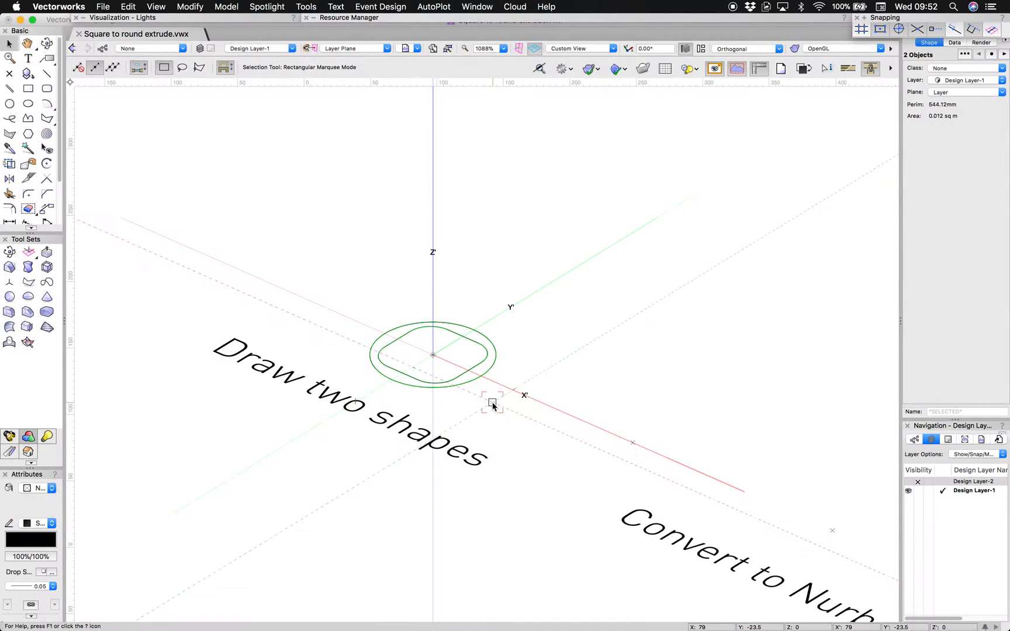
scroll(down, 3)
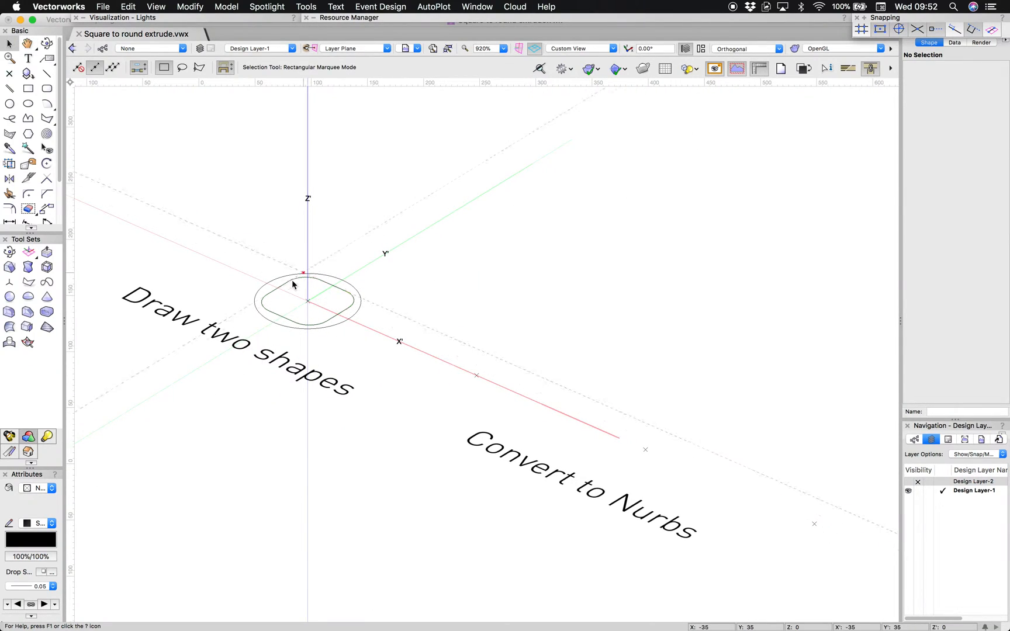
Duplicate both shapes along X with Move by Points and raise the copied circle 105 in Z
click(307, 302)
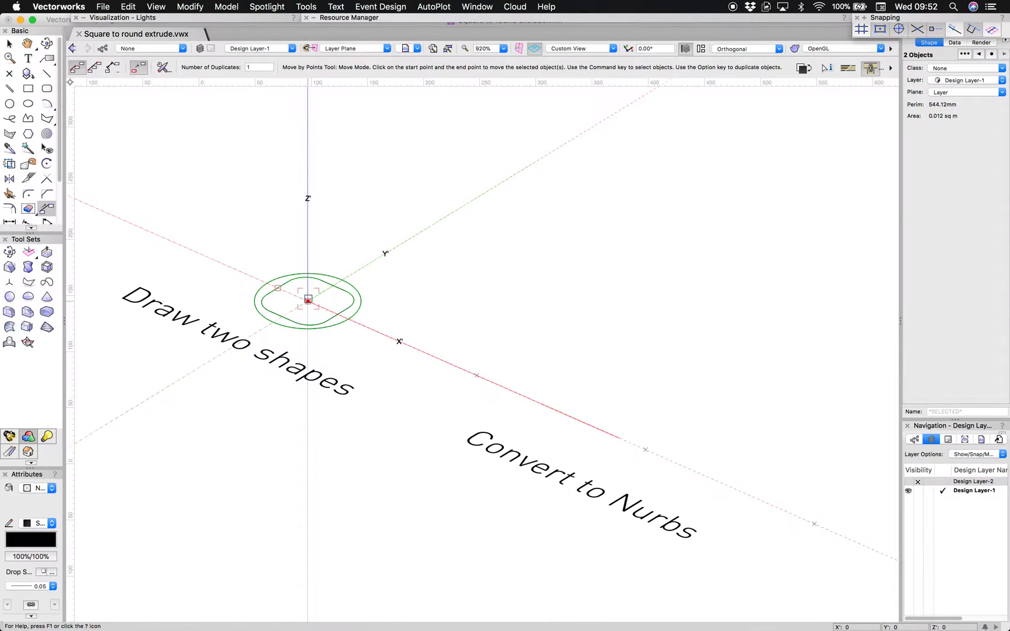
drag(307, 301, 477, 375)
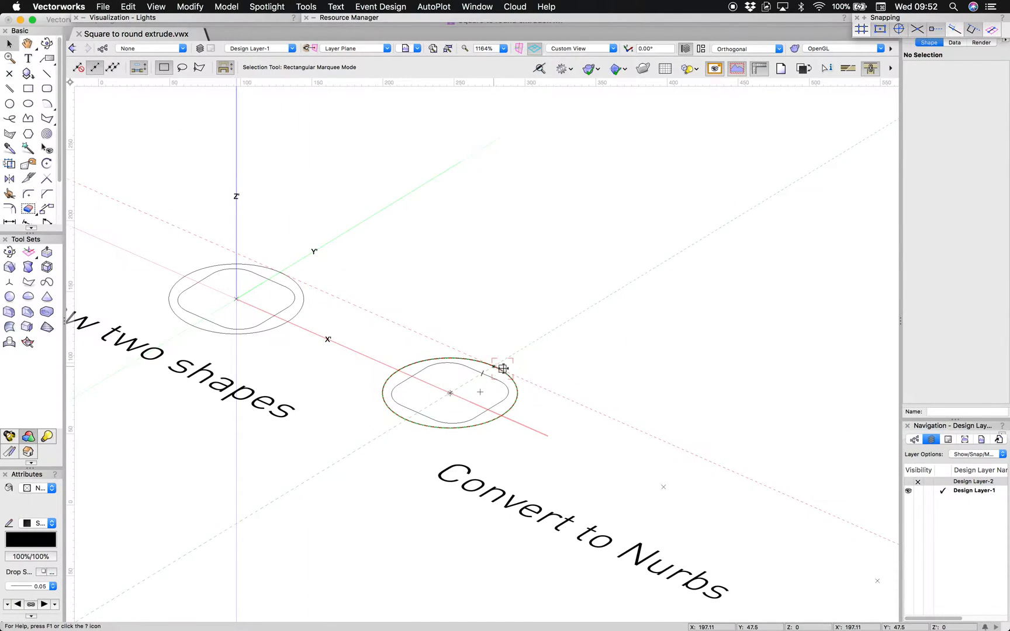
click(449, 393)
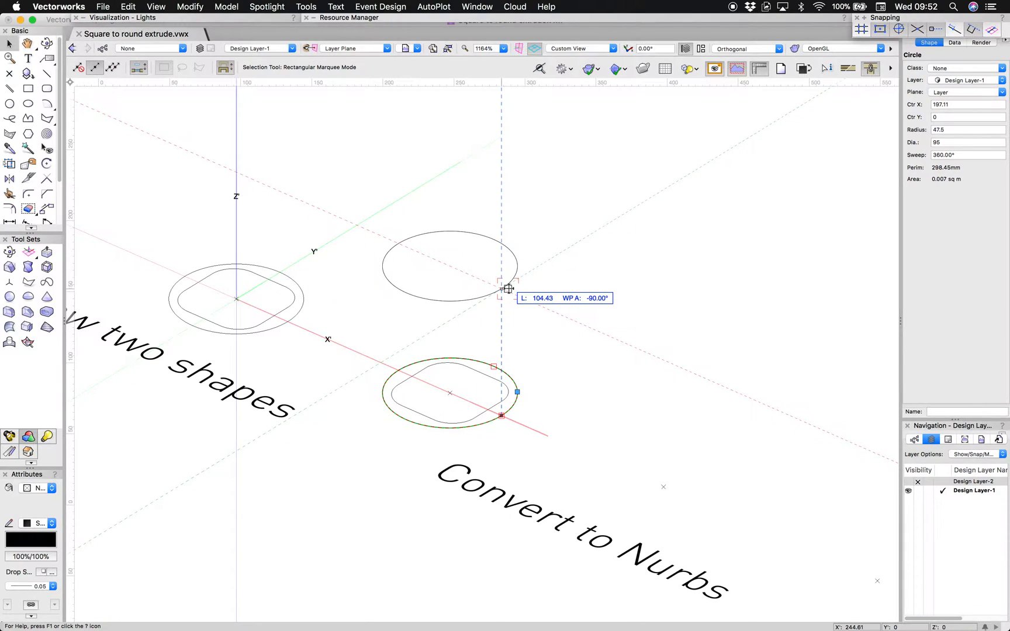
text(105)
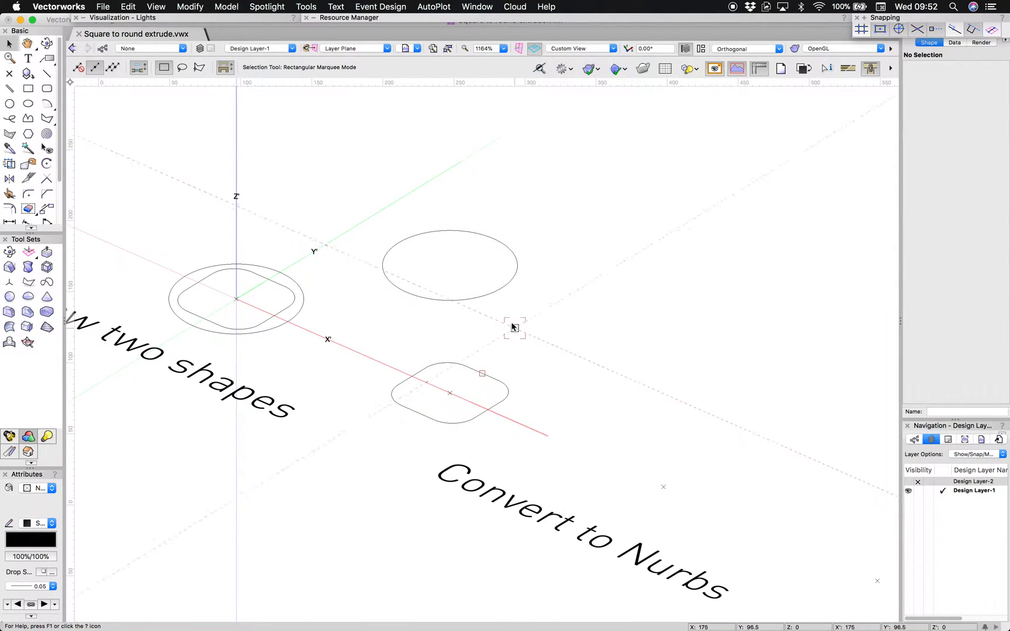
click(450, 265)
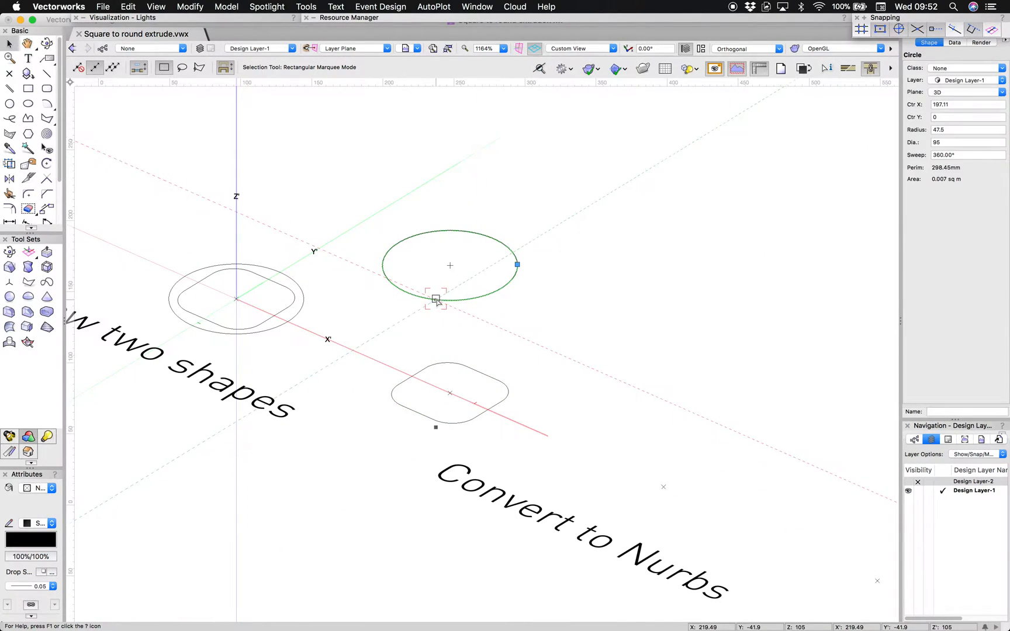
click(356, 372)
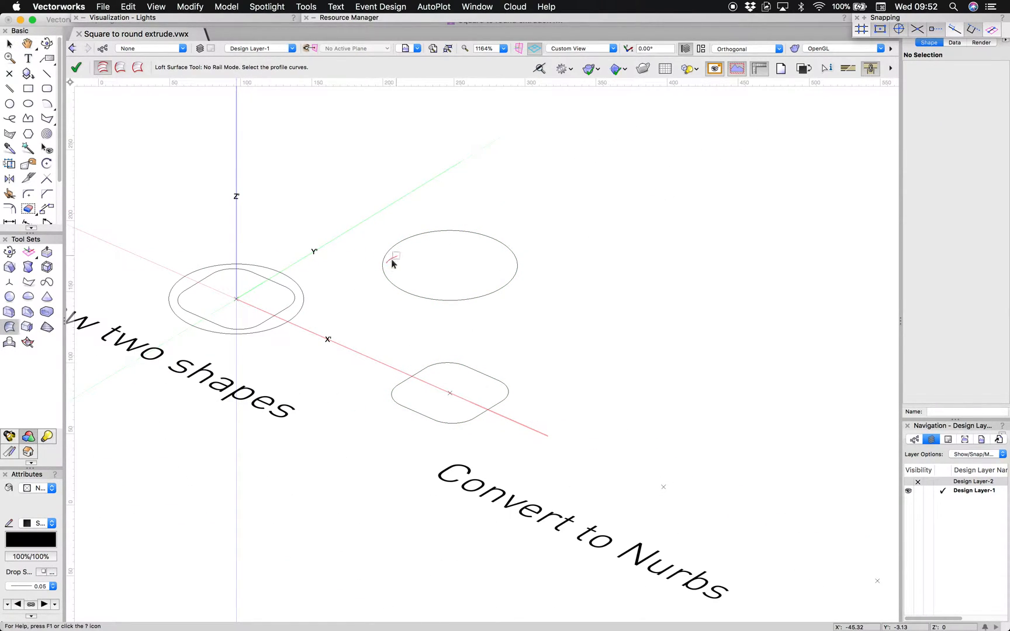
mouse_move(435, 218)
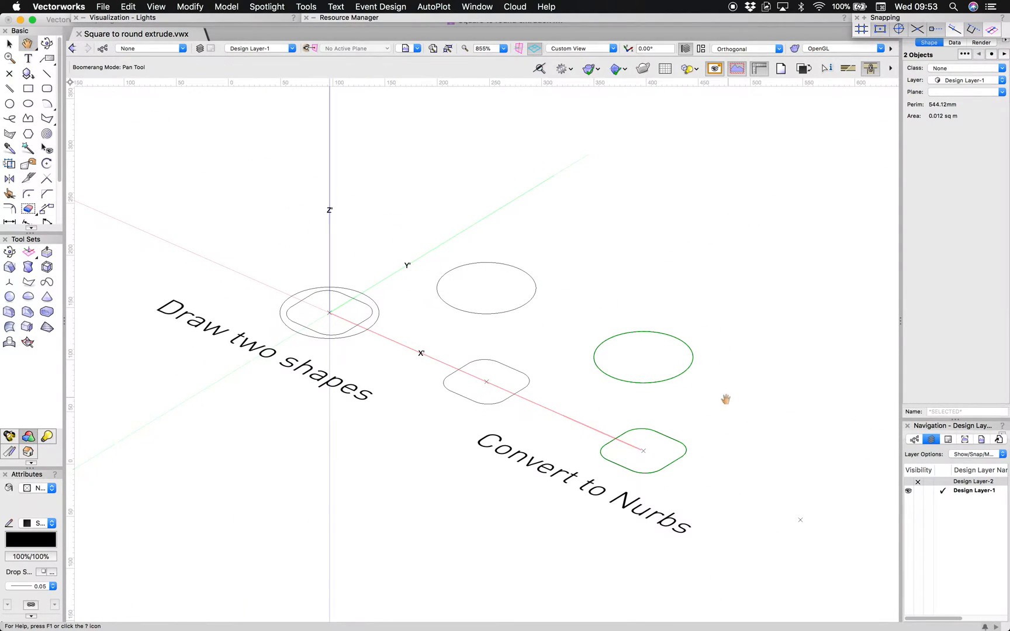
Convert the copied rounded square and circle into NURBS curves via Modify > Convert
click(225, 7)
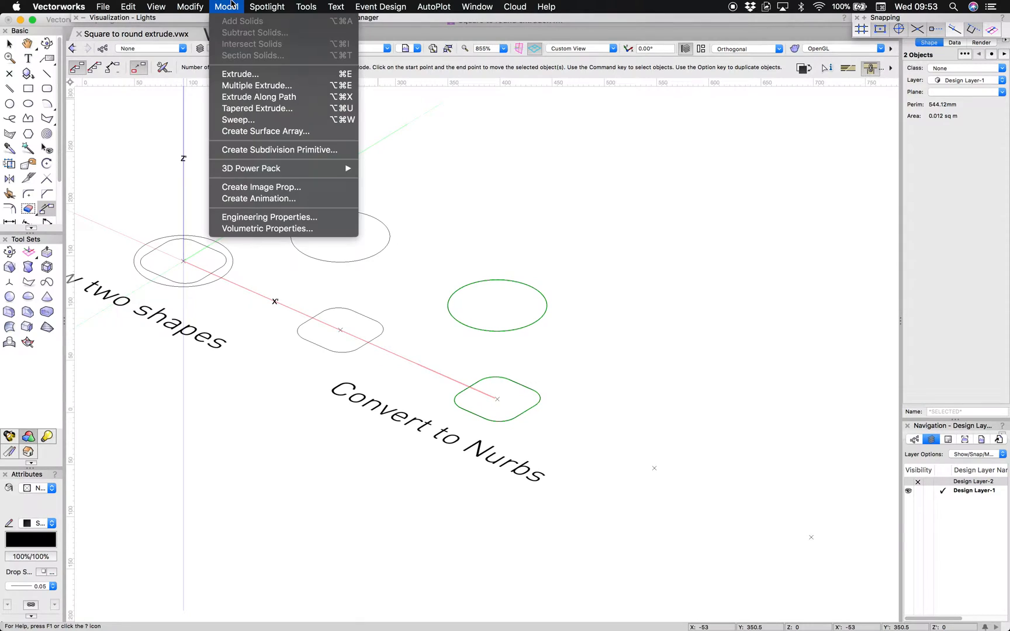
click(189, 7)
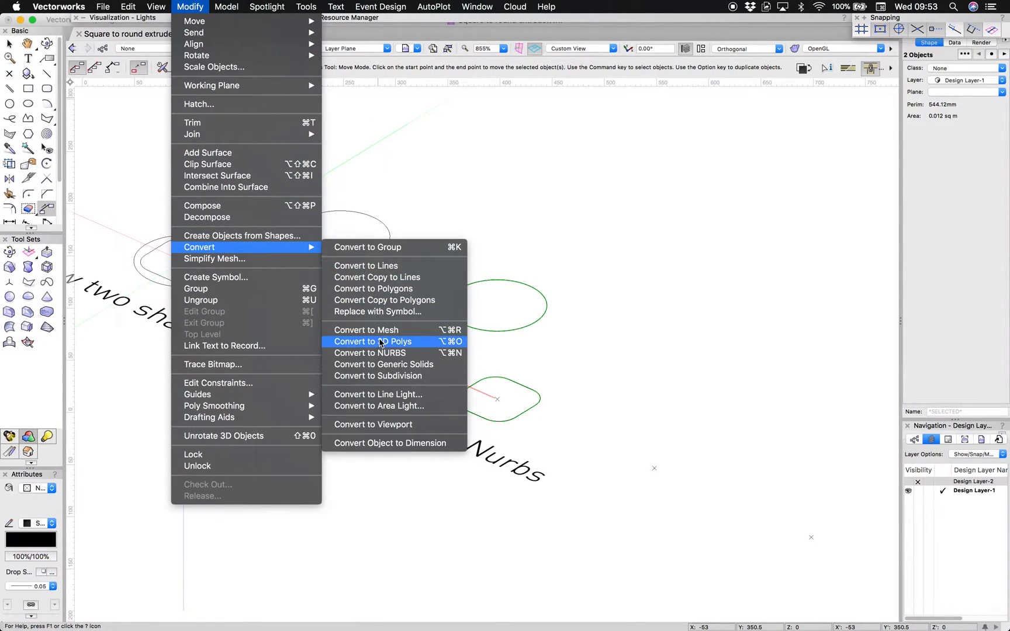
click(369, 353)
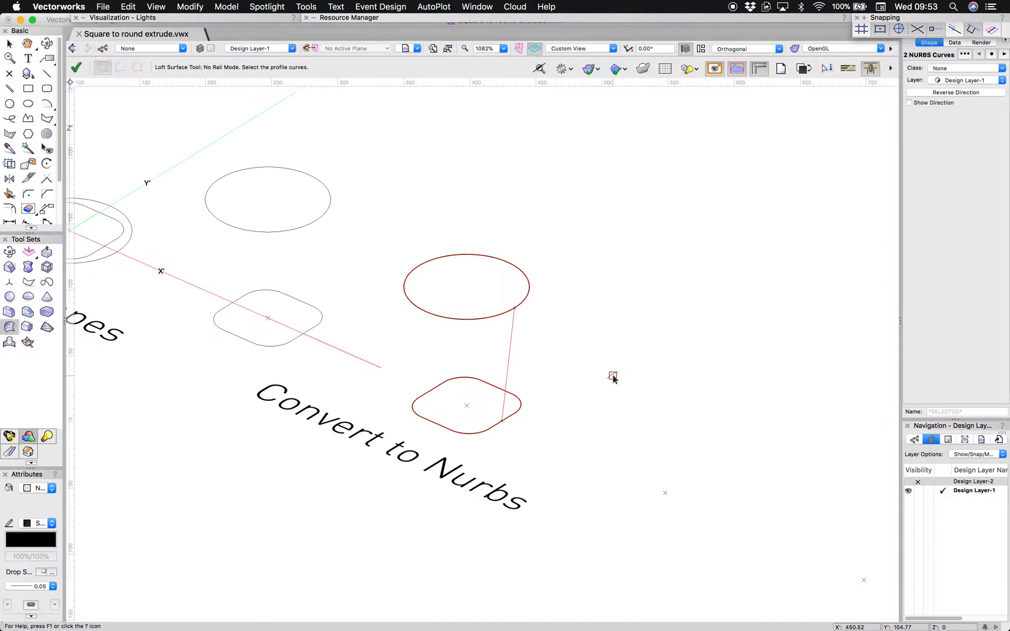
mouse_move(509, 341)
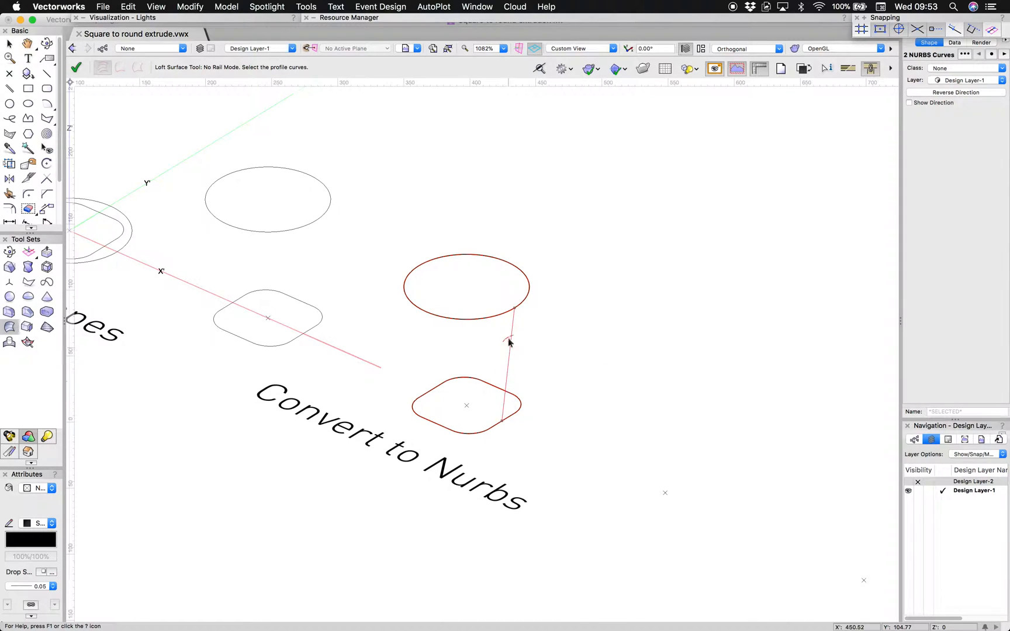
mouse_move(512, 392)
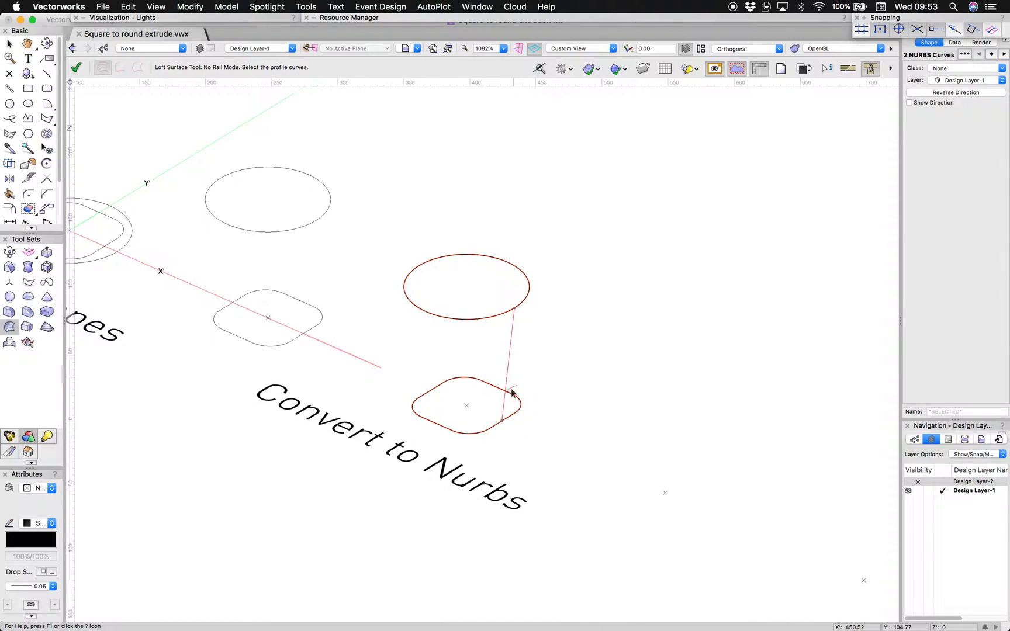
mouse_move(516, 233)
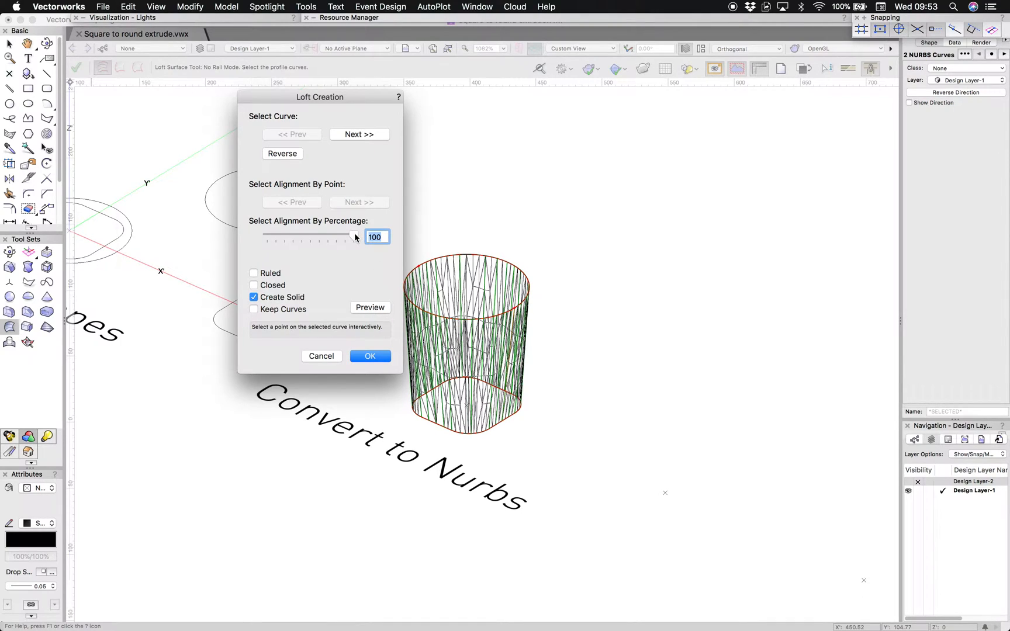
mouse_move(352, 241)
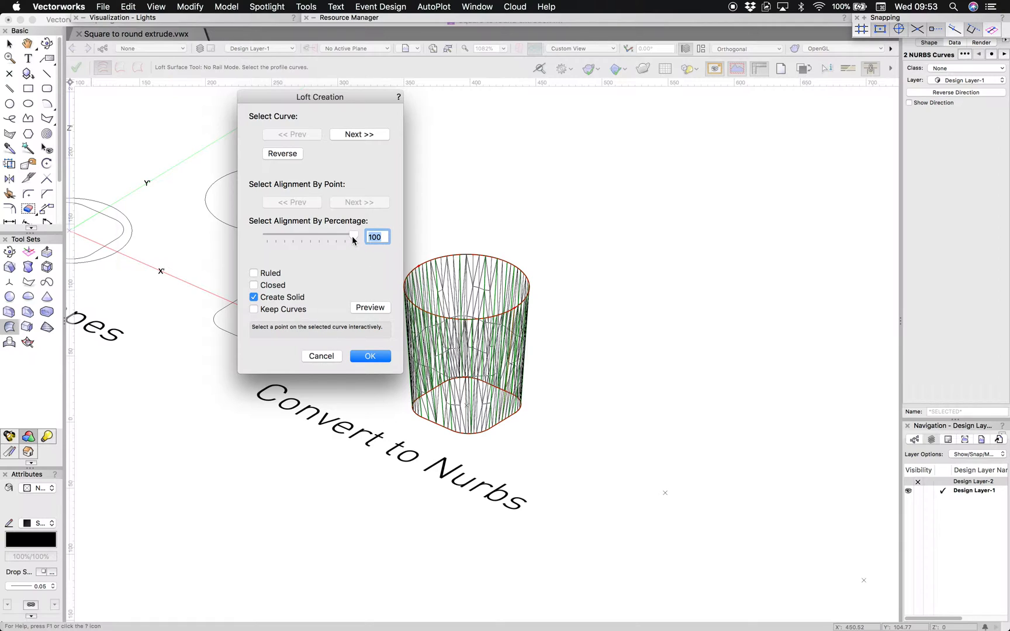
drag(353, 236, 344, 236)
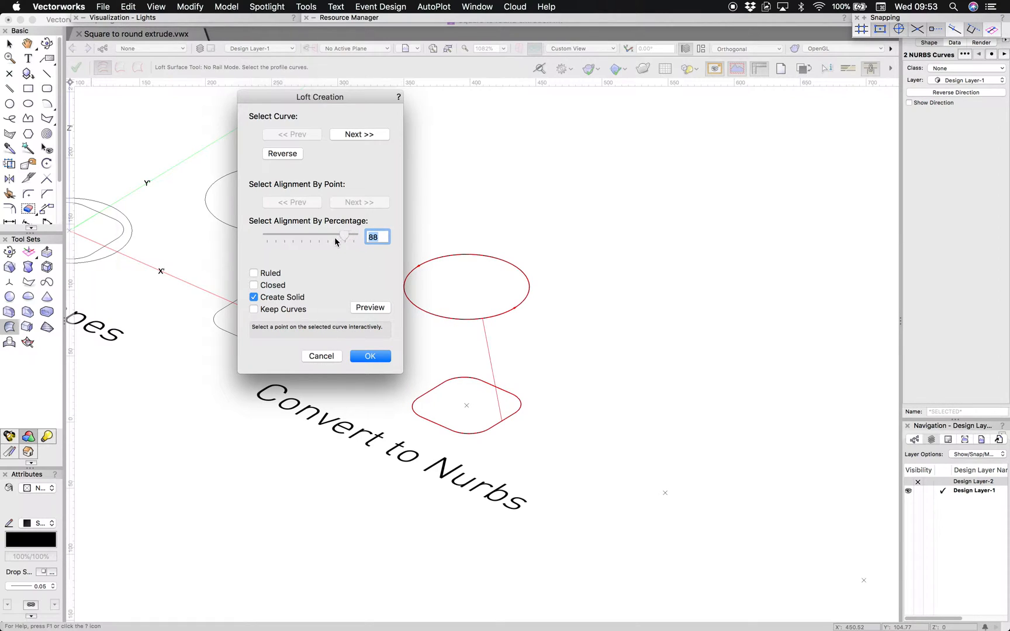
drag(341, 237, 353, 236)
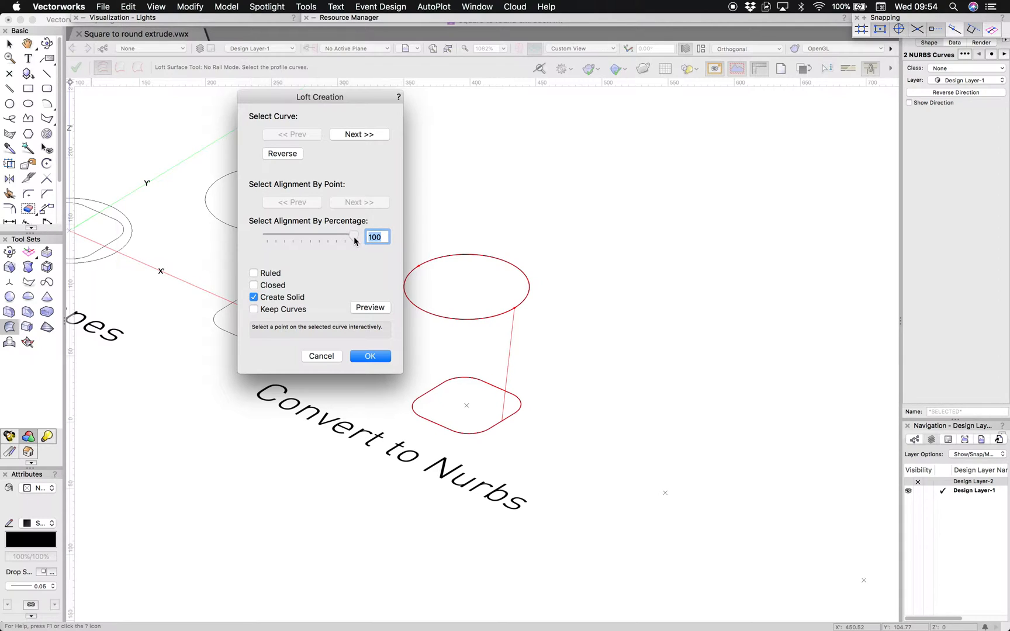
drag(353, 238, 334, 237)
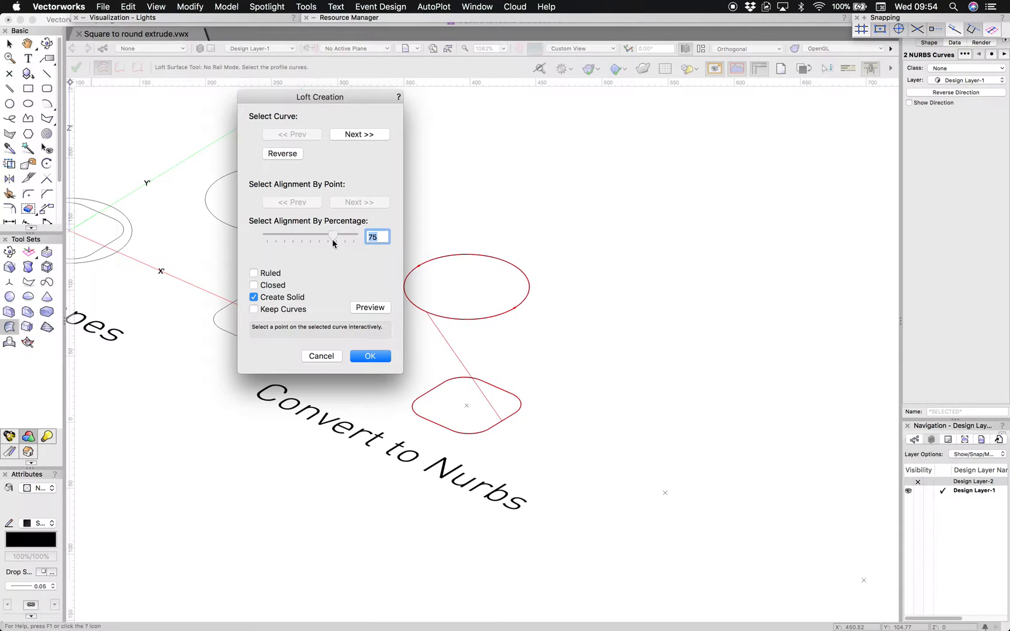
drag(332, 237, 337, 236)
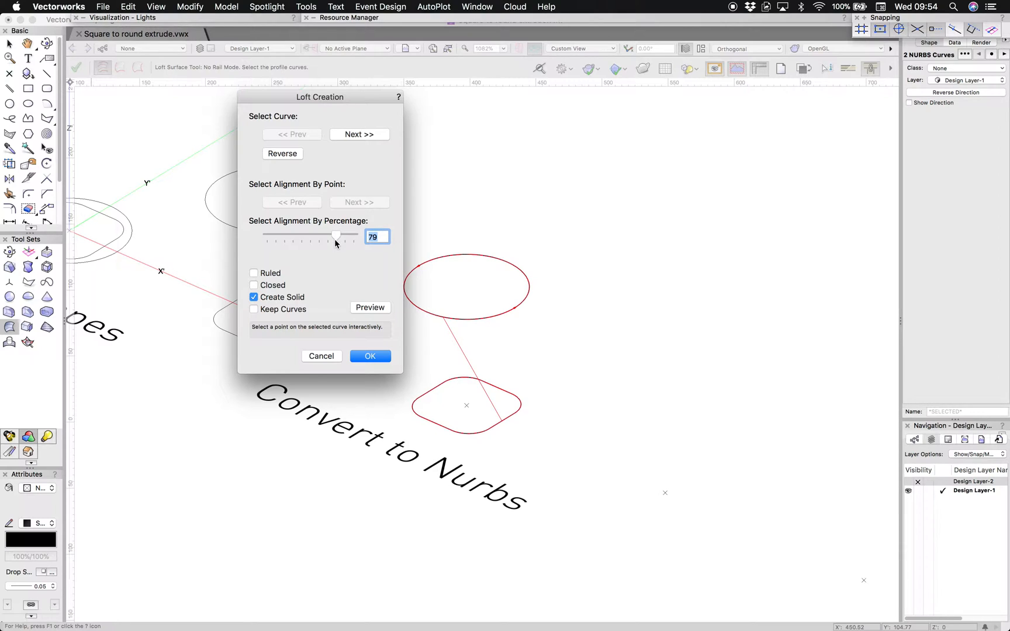
mouse_move(371, 307)
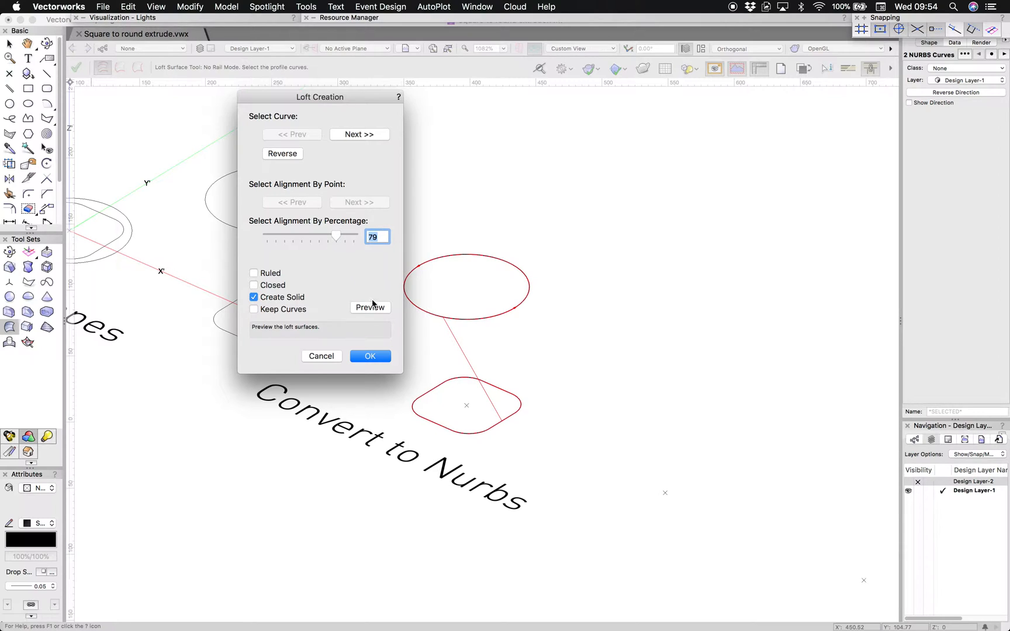
click(369, 308)
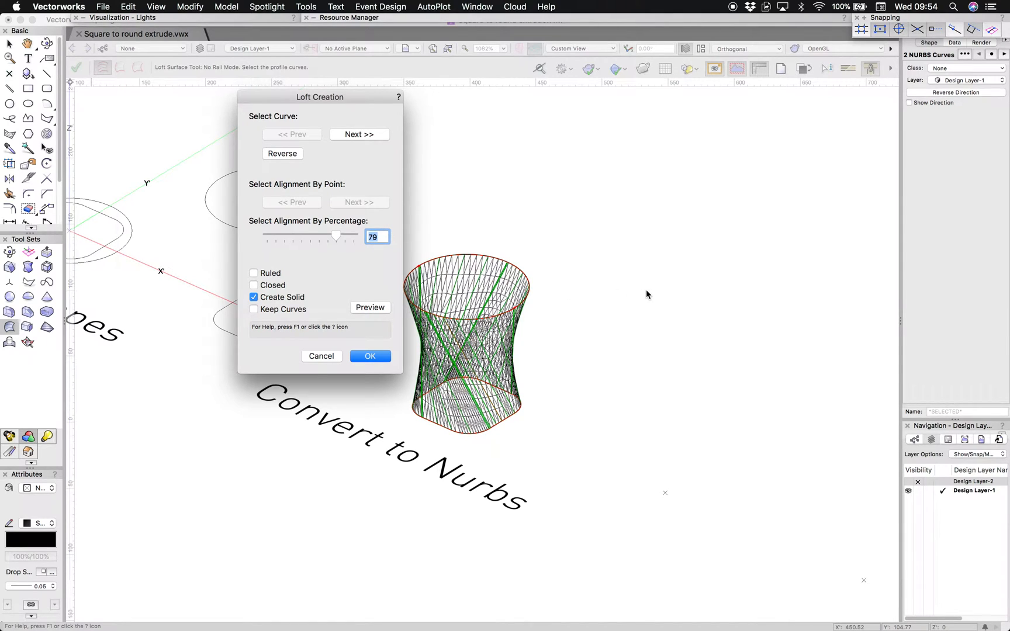
mouse_move(355, 297)
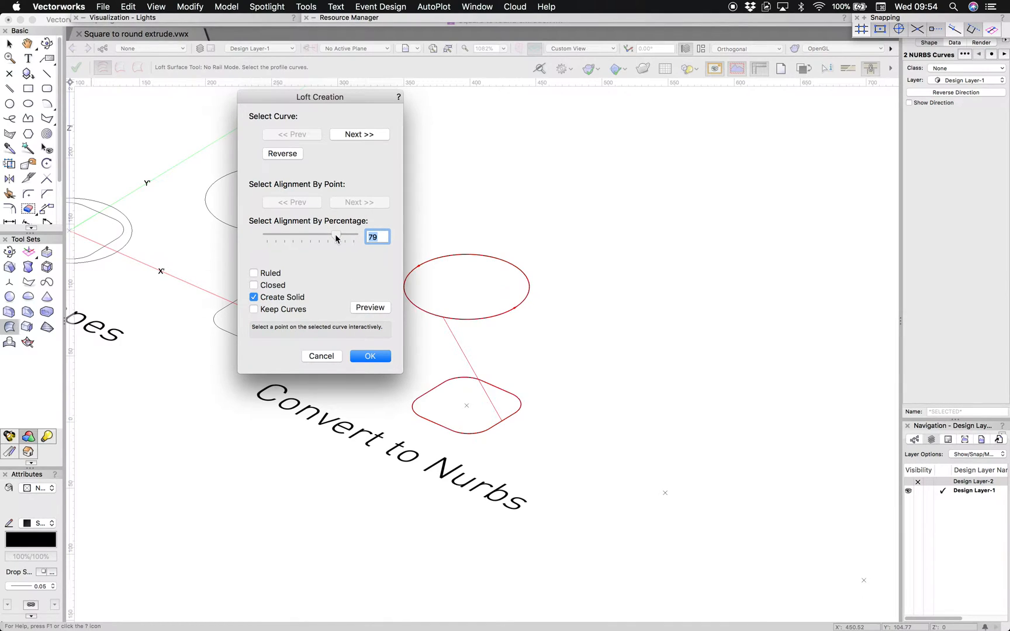
drag(335, 236, 353, 237)
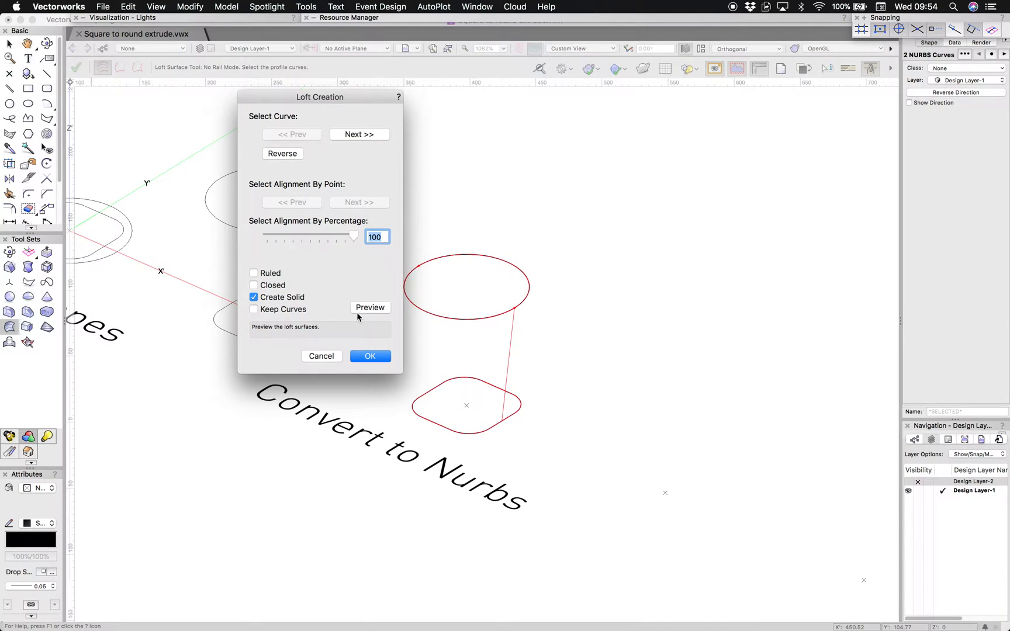
click(369, 355)
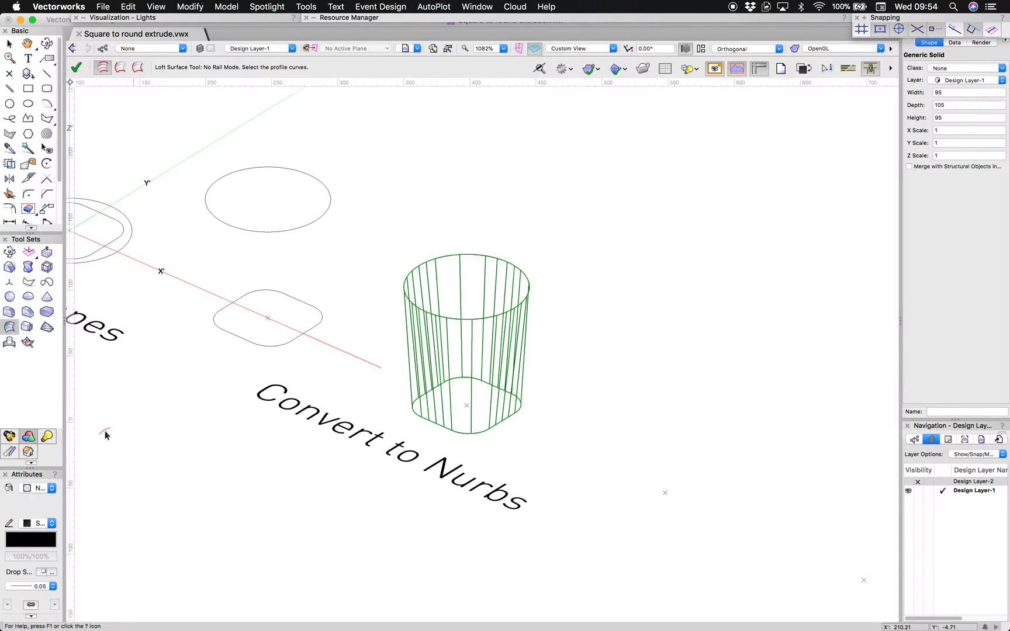
Give the lofted solid a Solid fill in the Attributes palette so it renders shaded blue
click(39, 487)
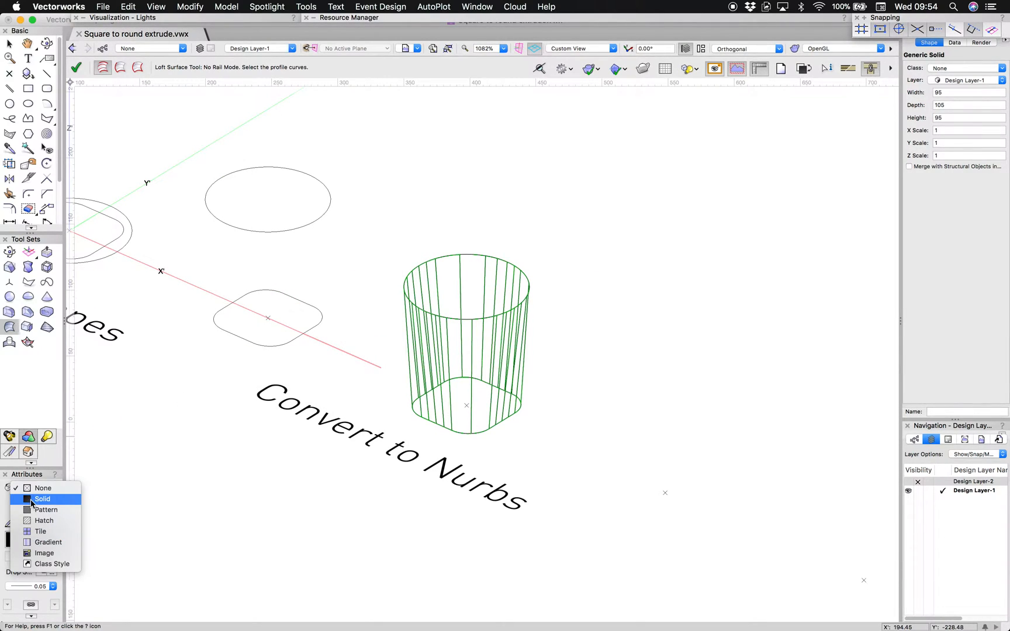
click(42, 499)
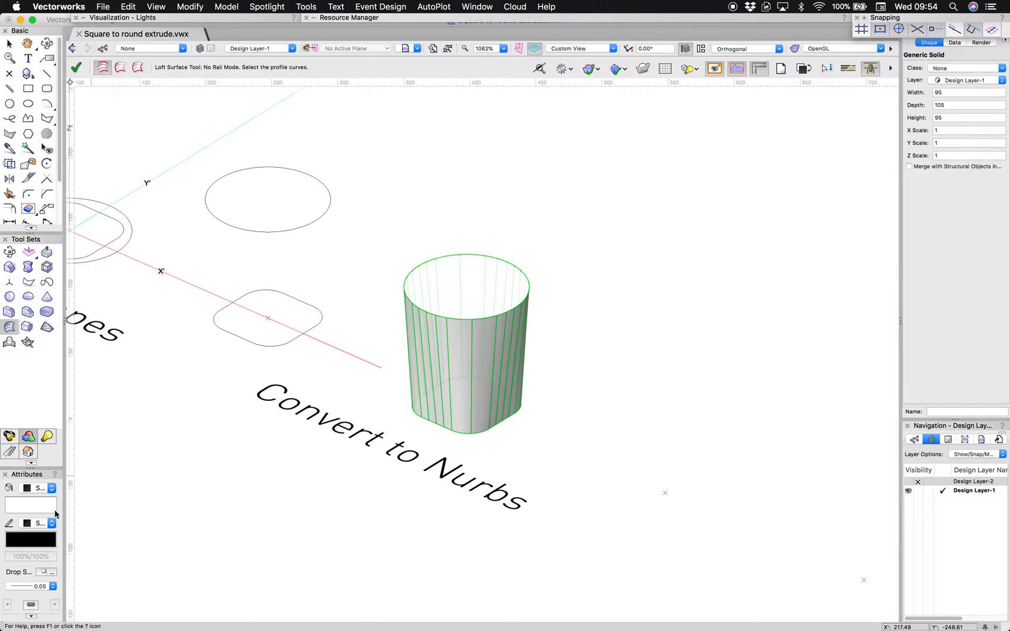
click(31, 504)
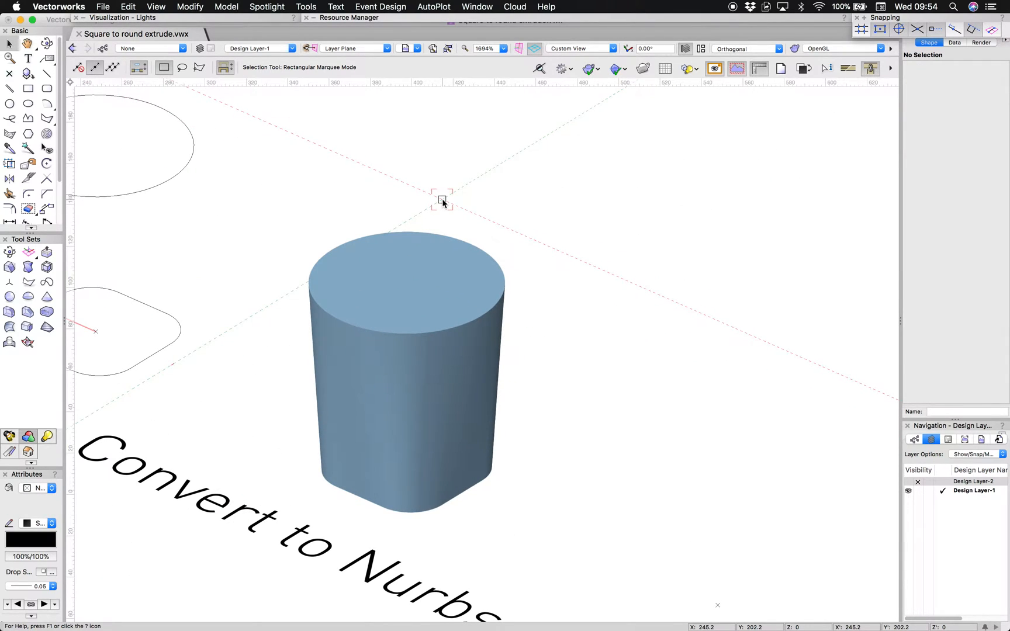
Shell the lofted solid to thickness 5 with the top face left open
click(406, 375)
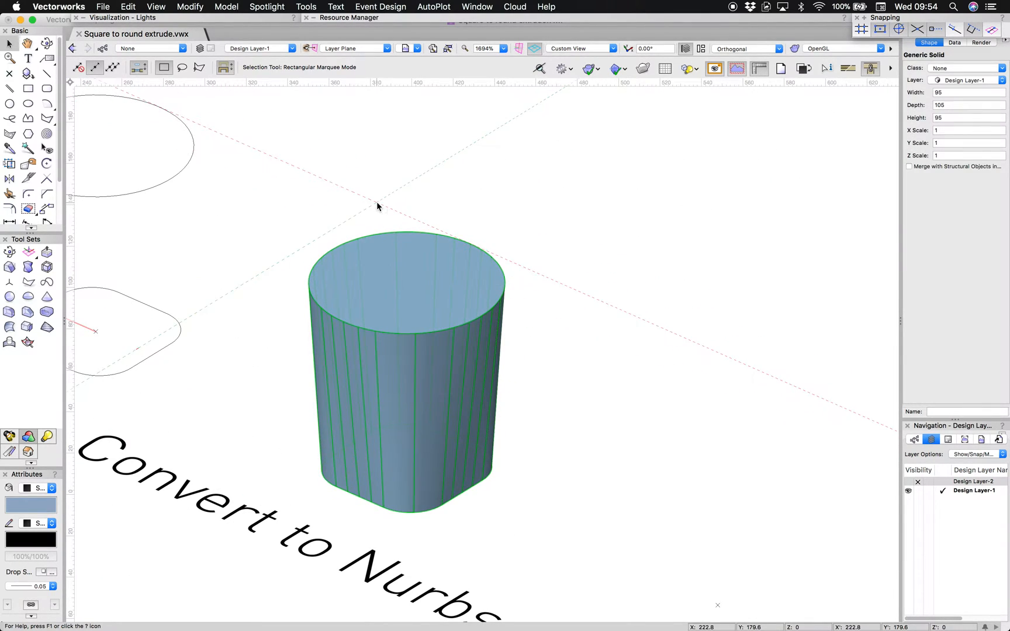
mouse_move(47, 313)
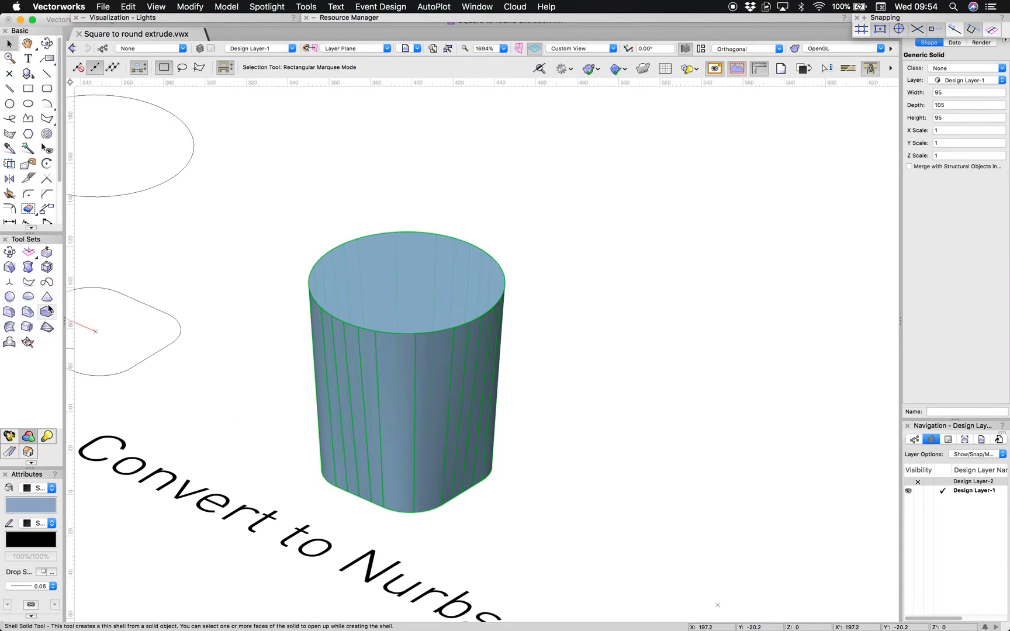
click(47, 313)
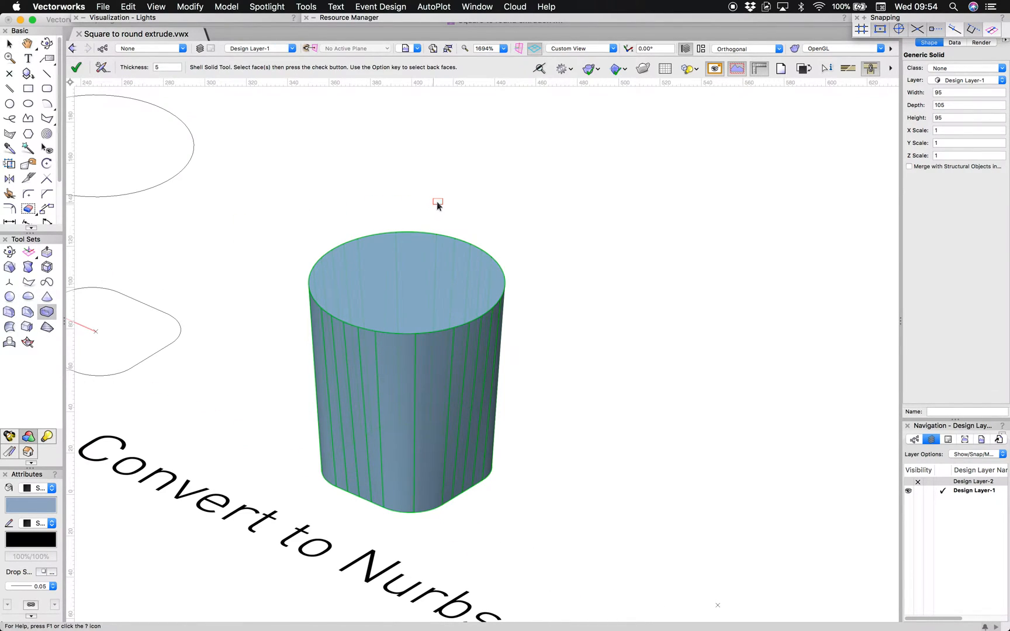
click(407, 257)
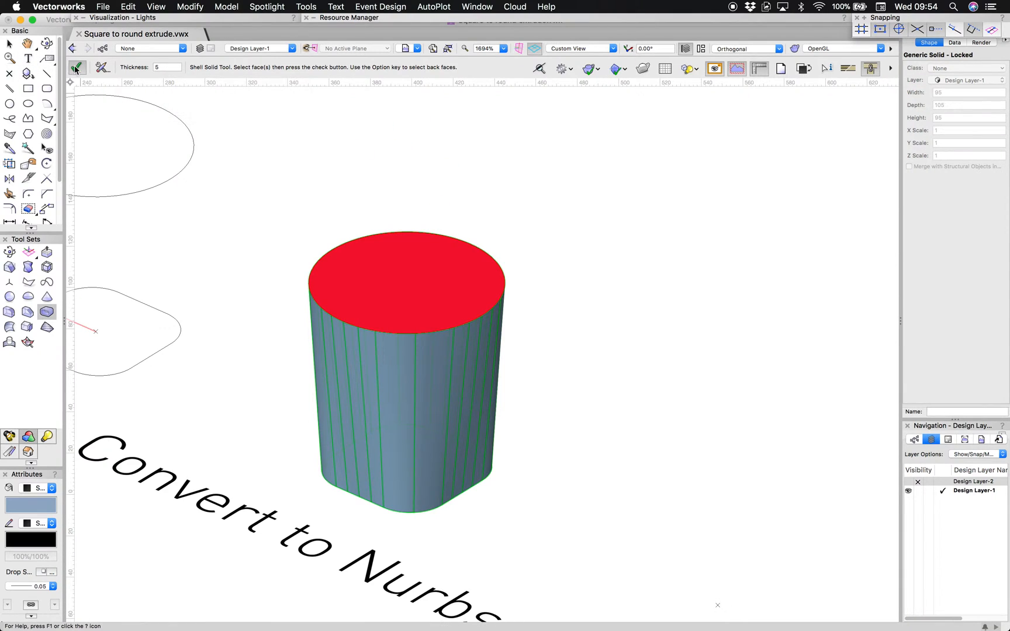
mouse_move(76, 68)
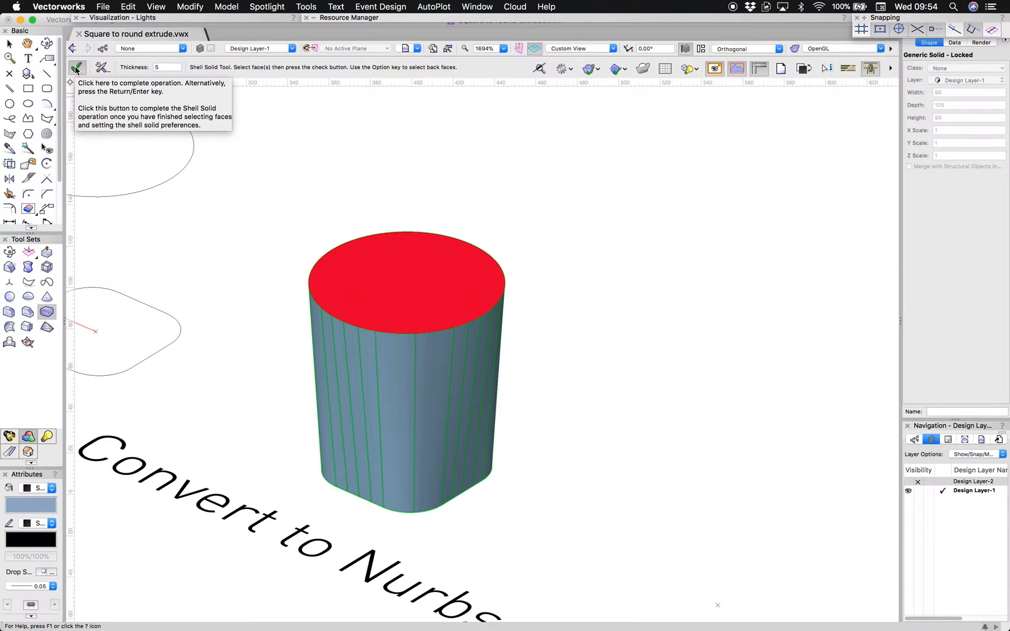
click(76, 66)
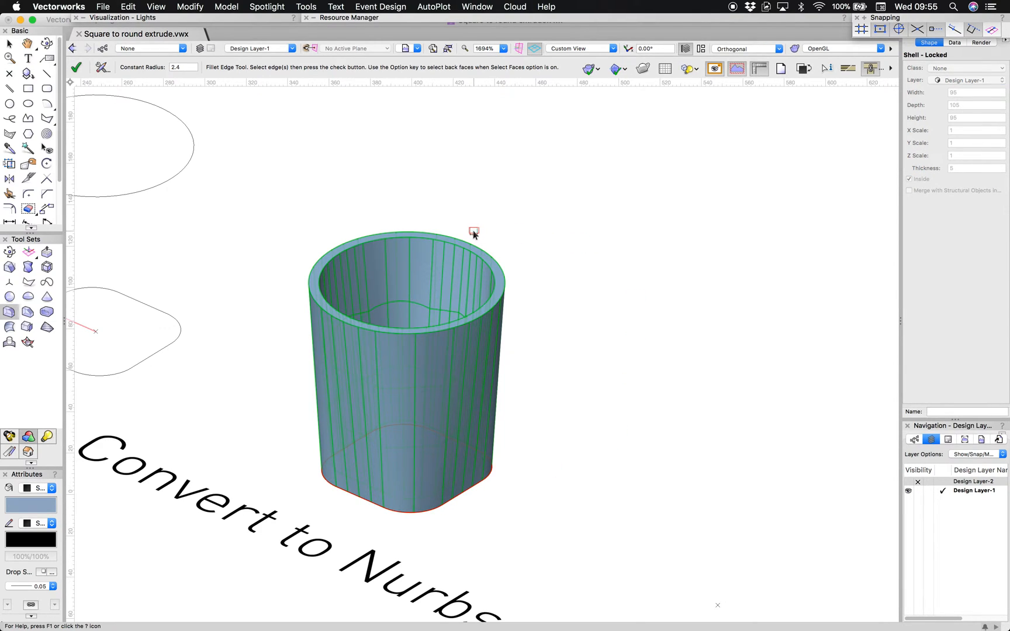
Fillet the shell's top rim and bottom edges at radius 2.4
click(464, 242)
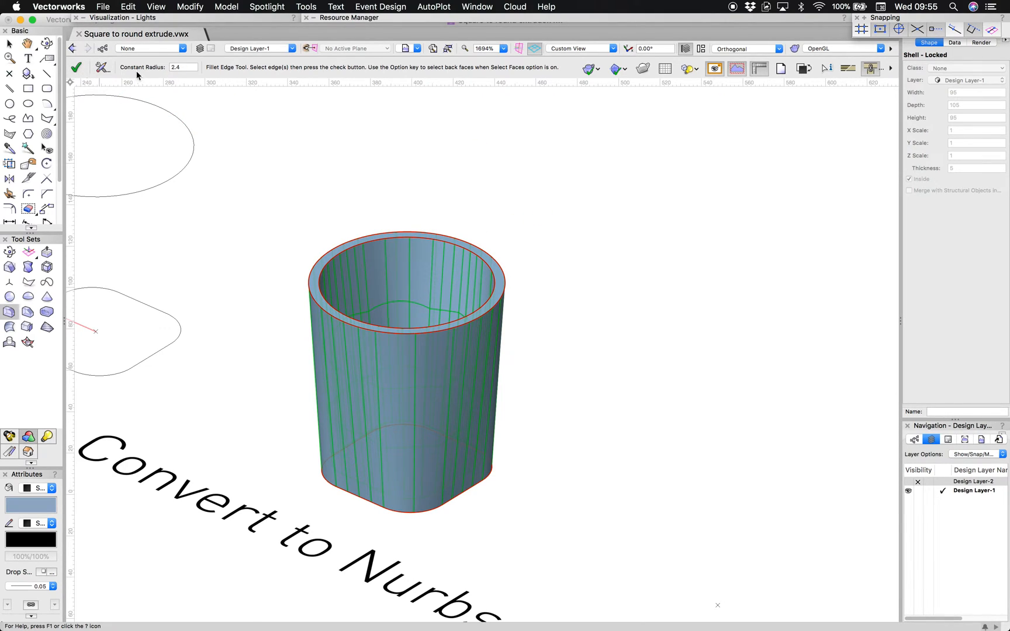
mouse_move(176, 98)
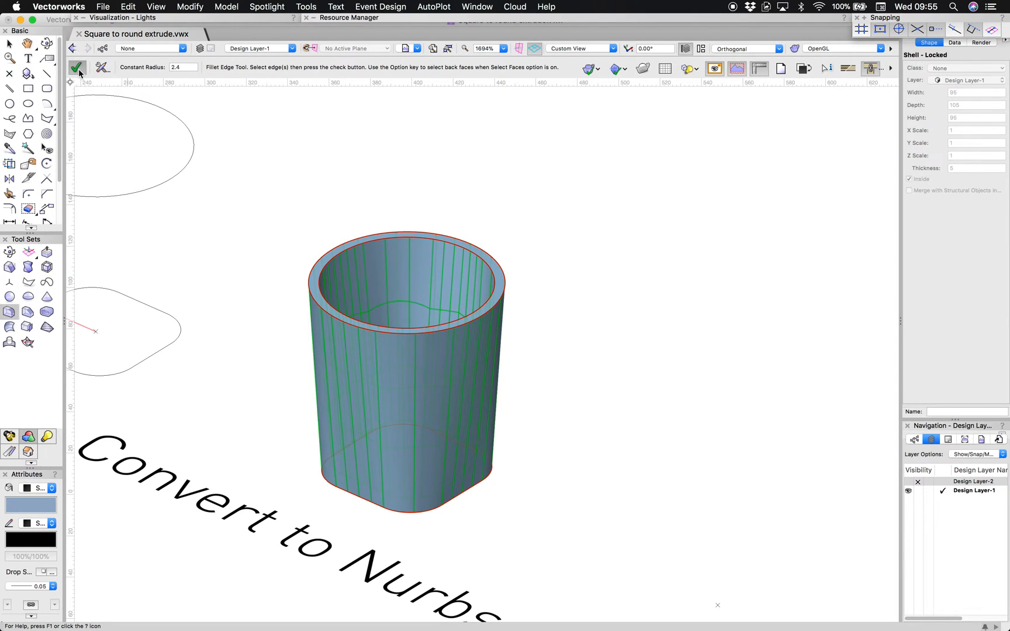
click(77, 68)
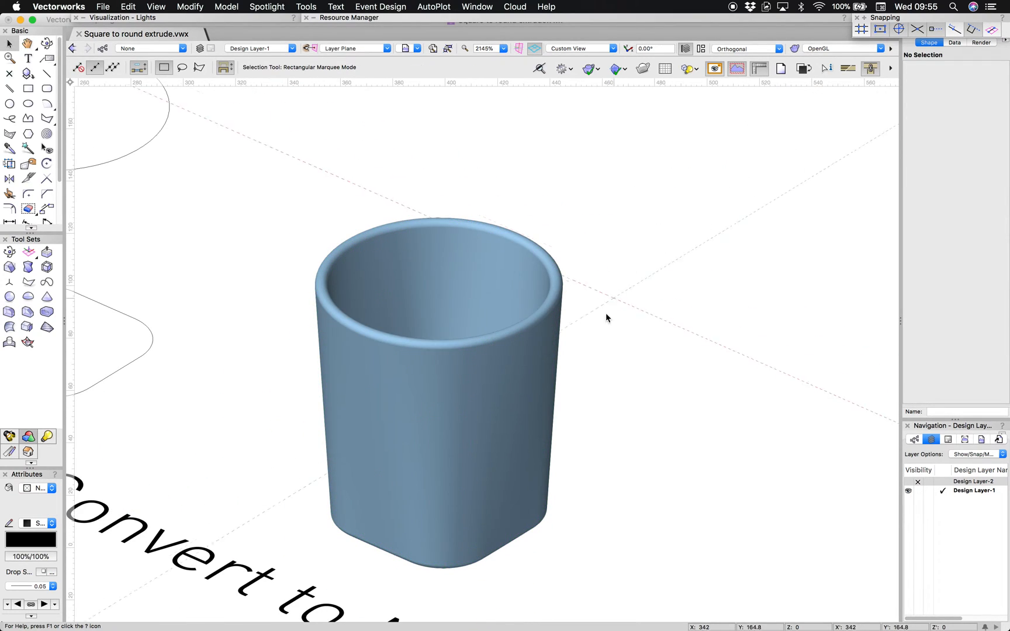
click(439, 387)
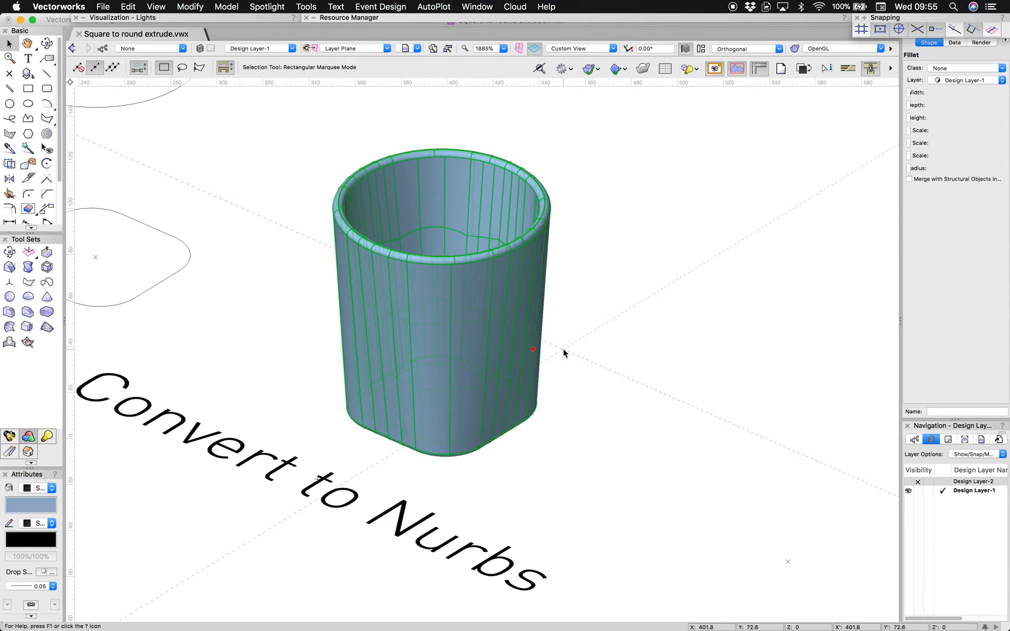
click(563, 353)
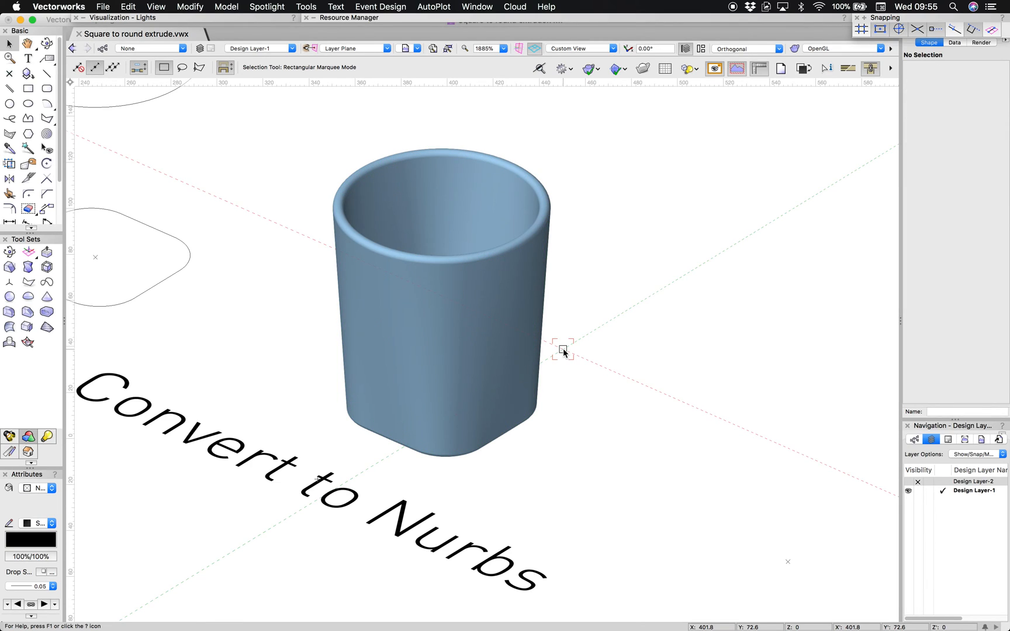